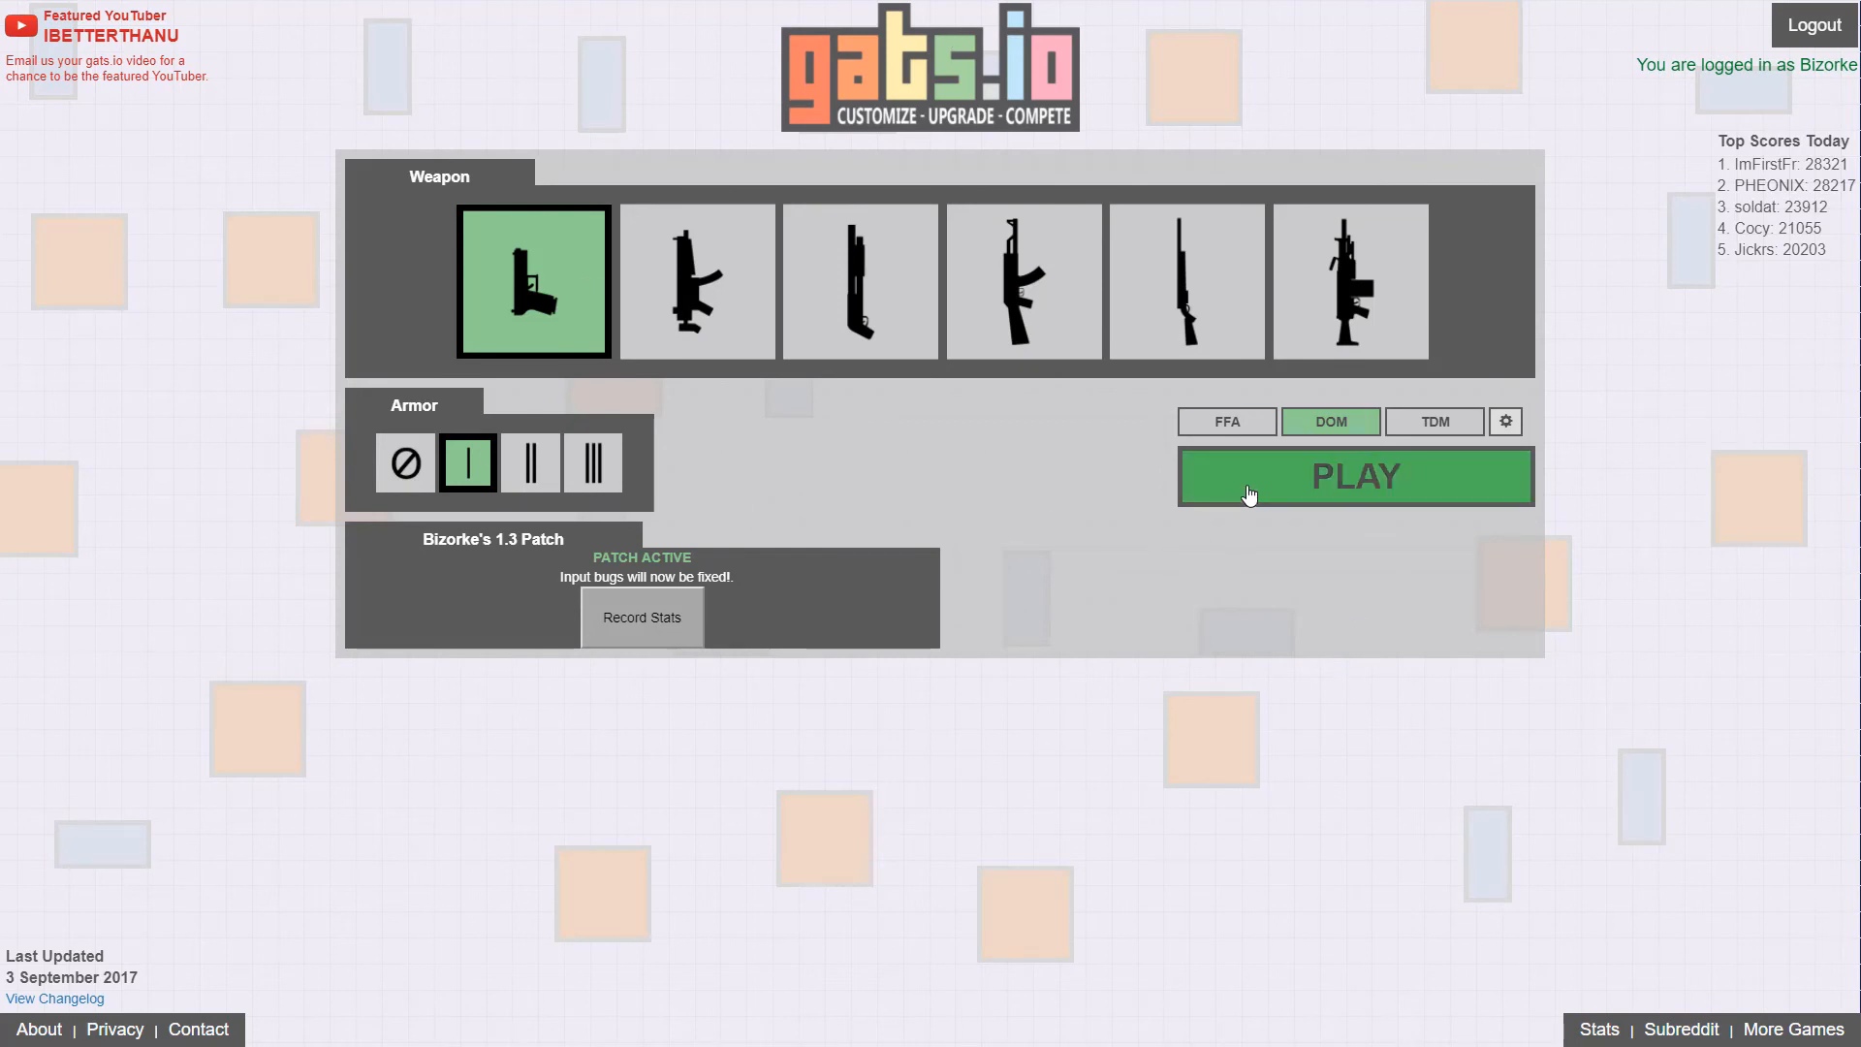
Step: Join a DOM match with the pistol and light armor, then roam and shoot around the arena
{"action": "left_click", "coordinate": [1353, 477]}
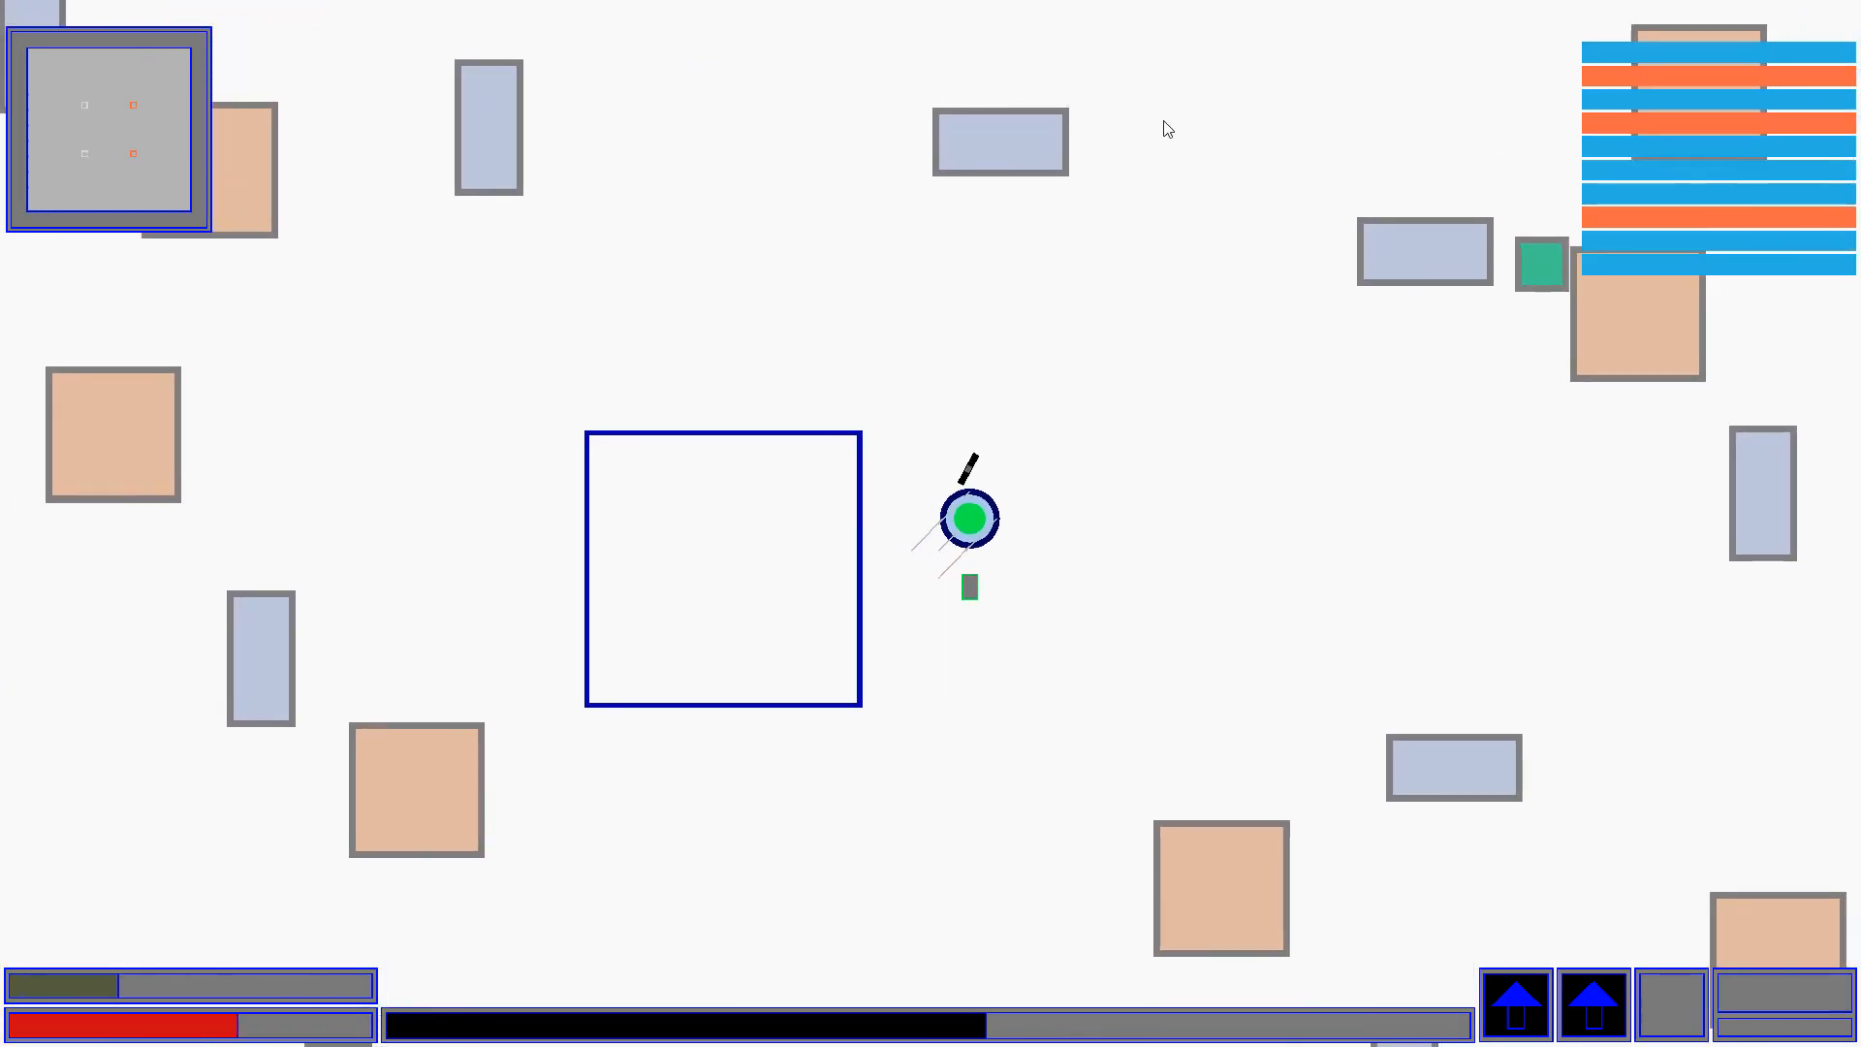
{"action": "scroll", "scroll_direction": "down", "scroll_amount": 3}
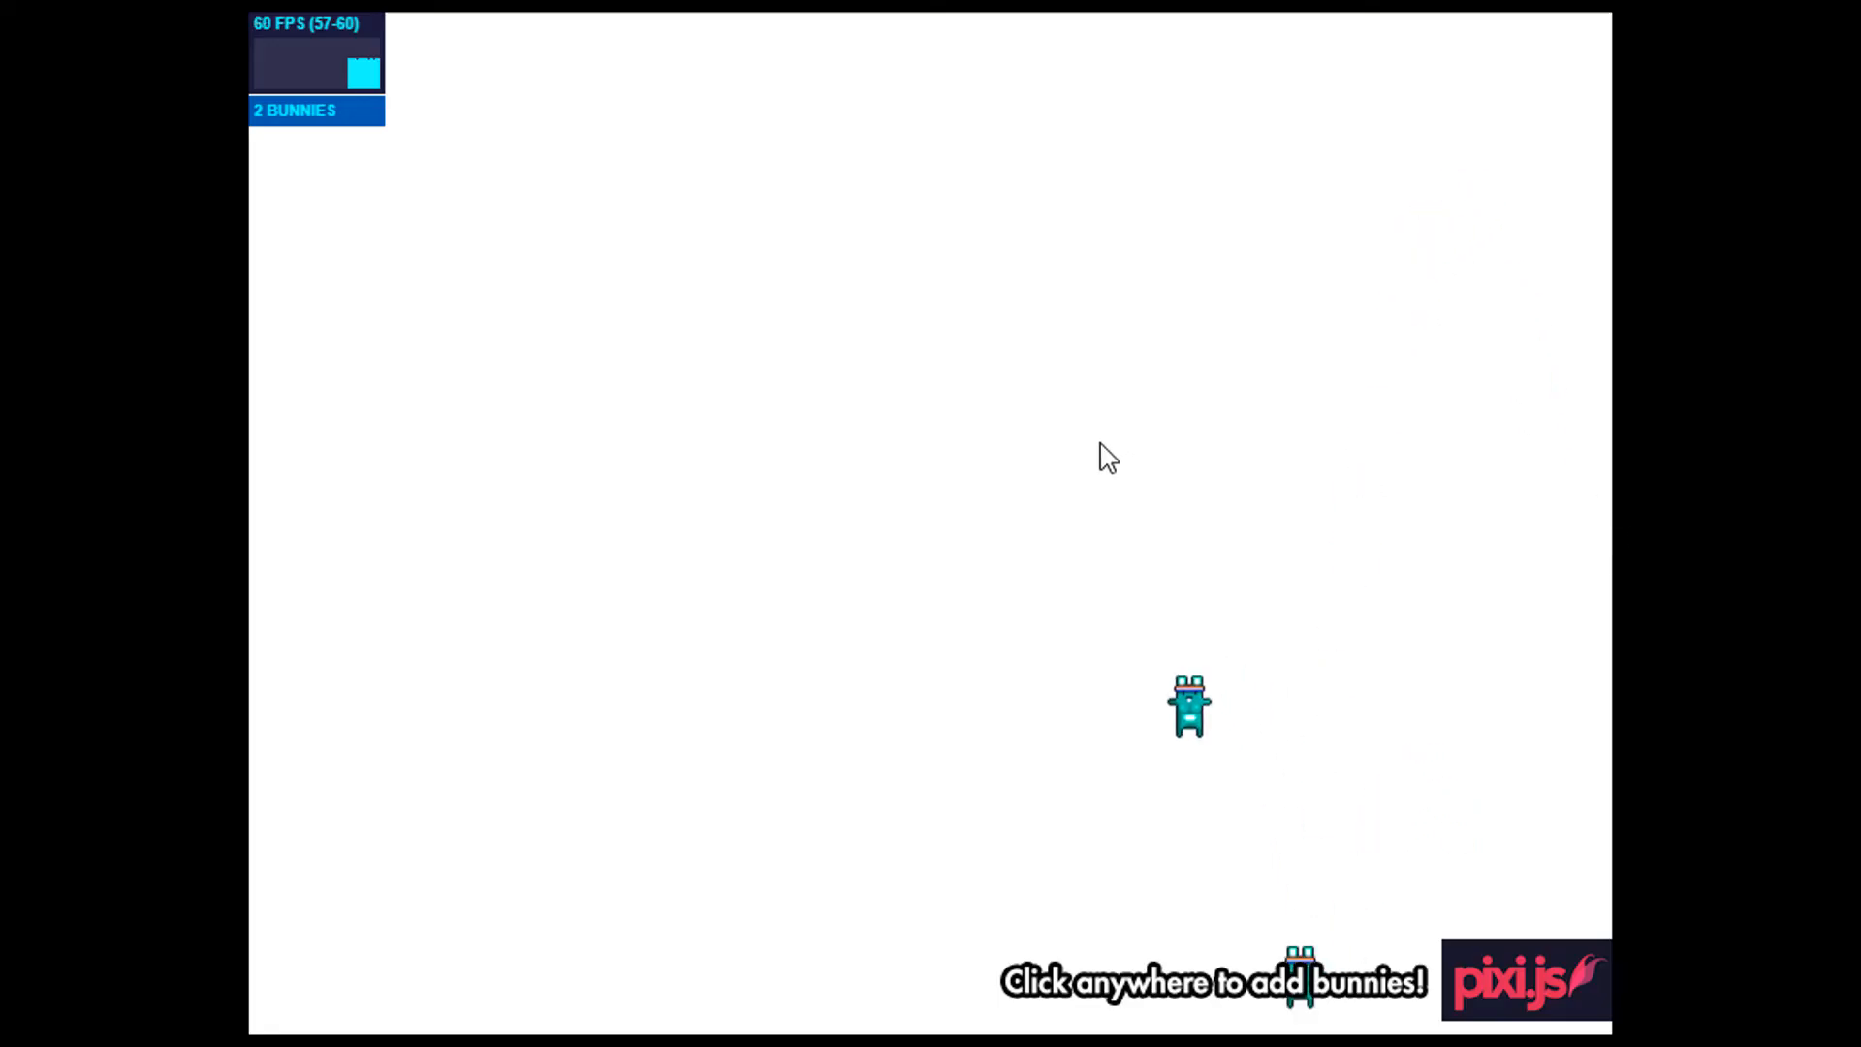
Step: Add wave after wave of bunnies until tens of thousands fill the bunnymark stage near 60 FPS
{"action": "left_click", "coordinate": [1103, 457]}
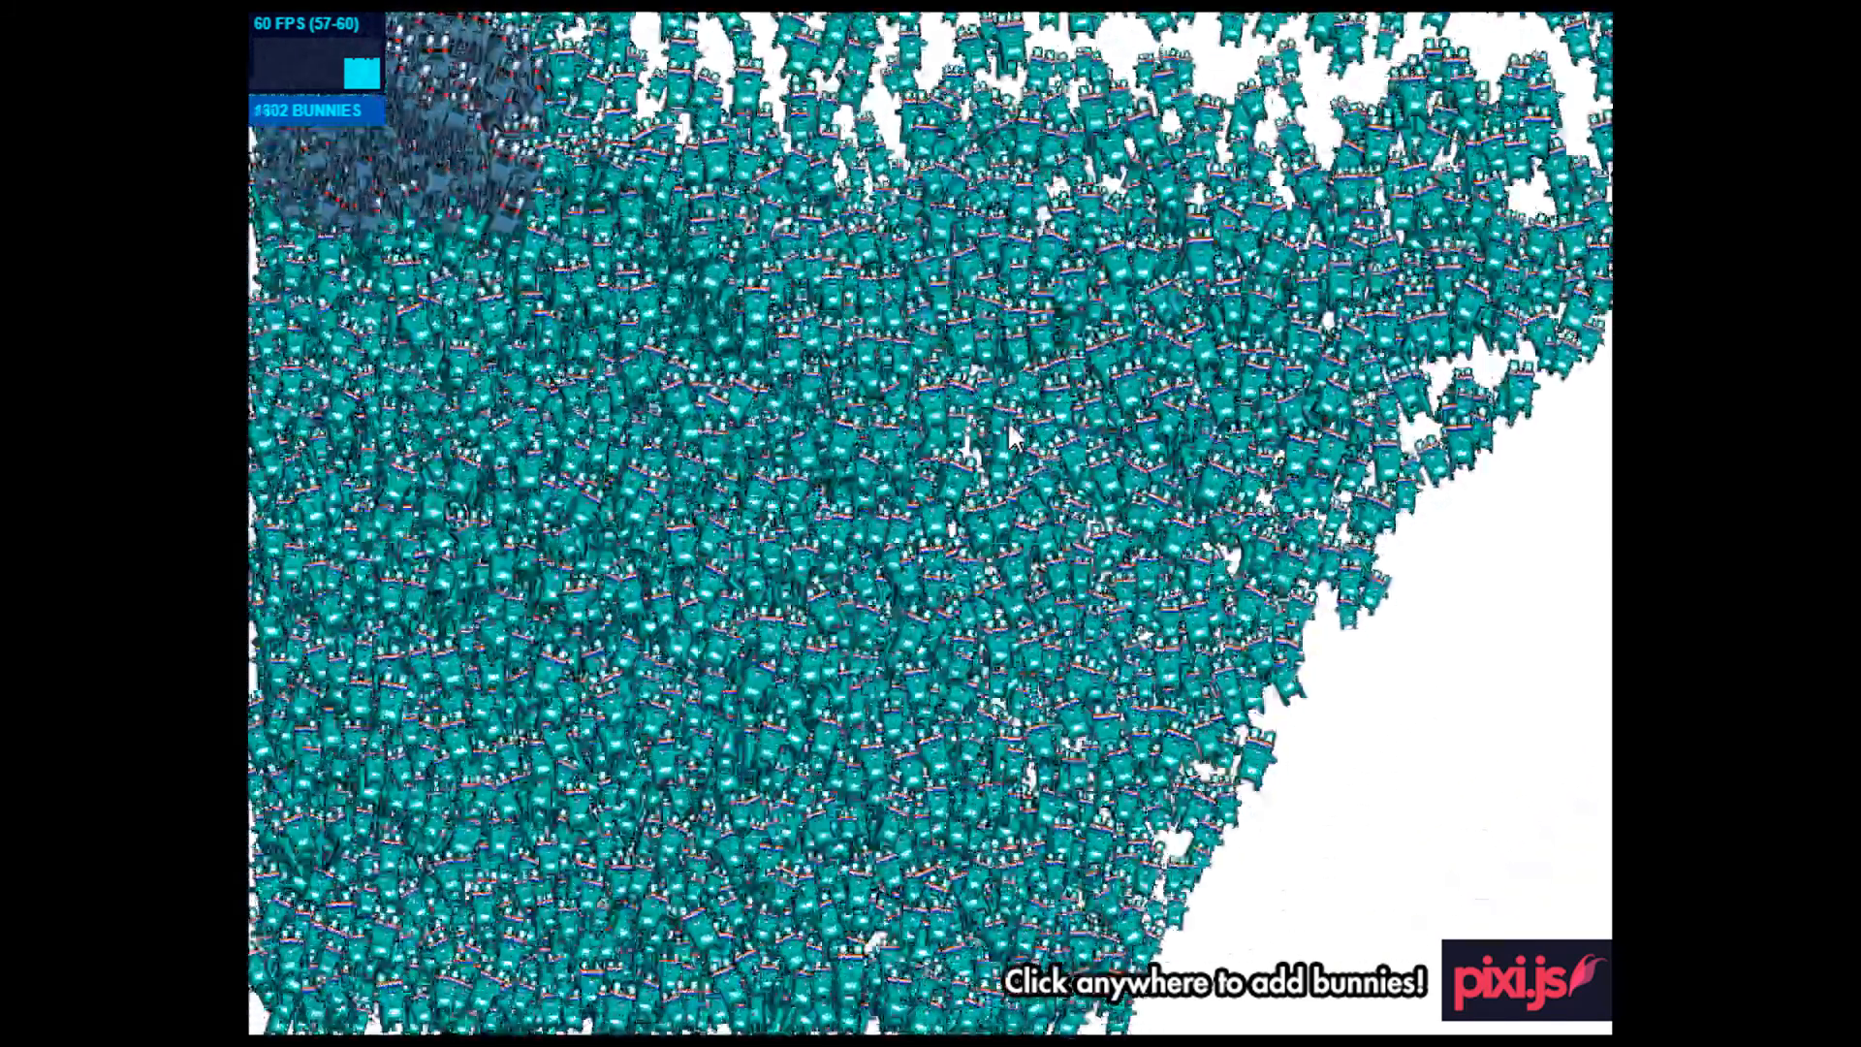
{"action": "left_click", "coordinate": [1012, 437]}
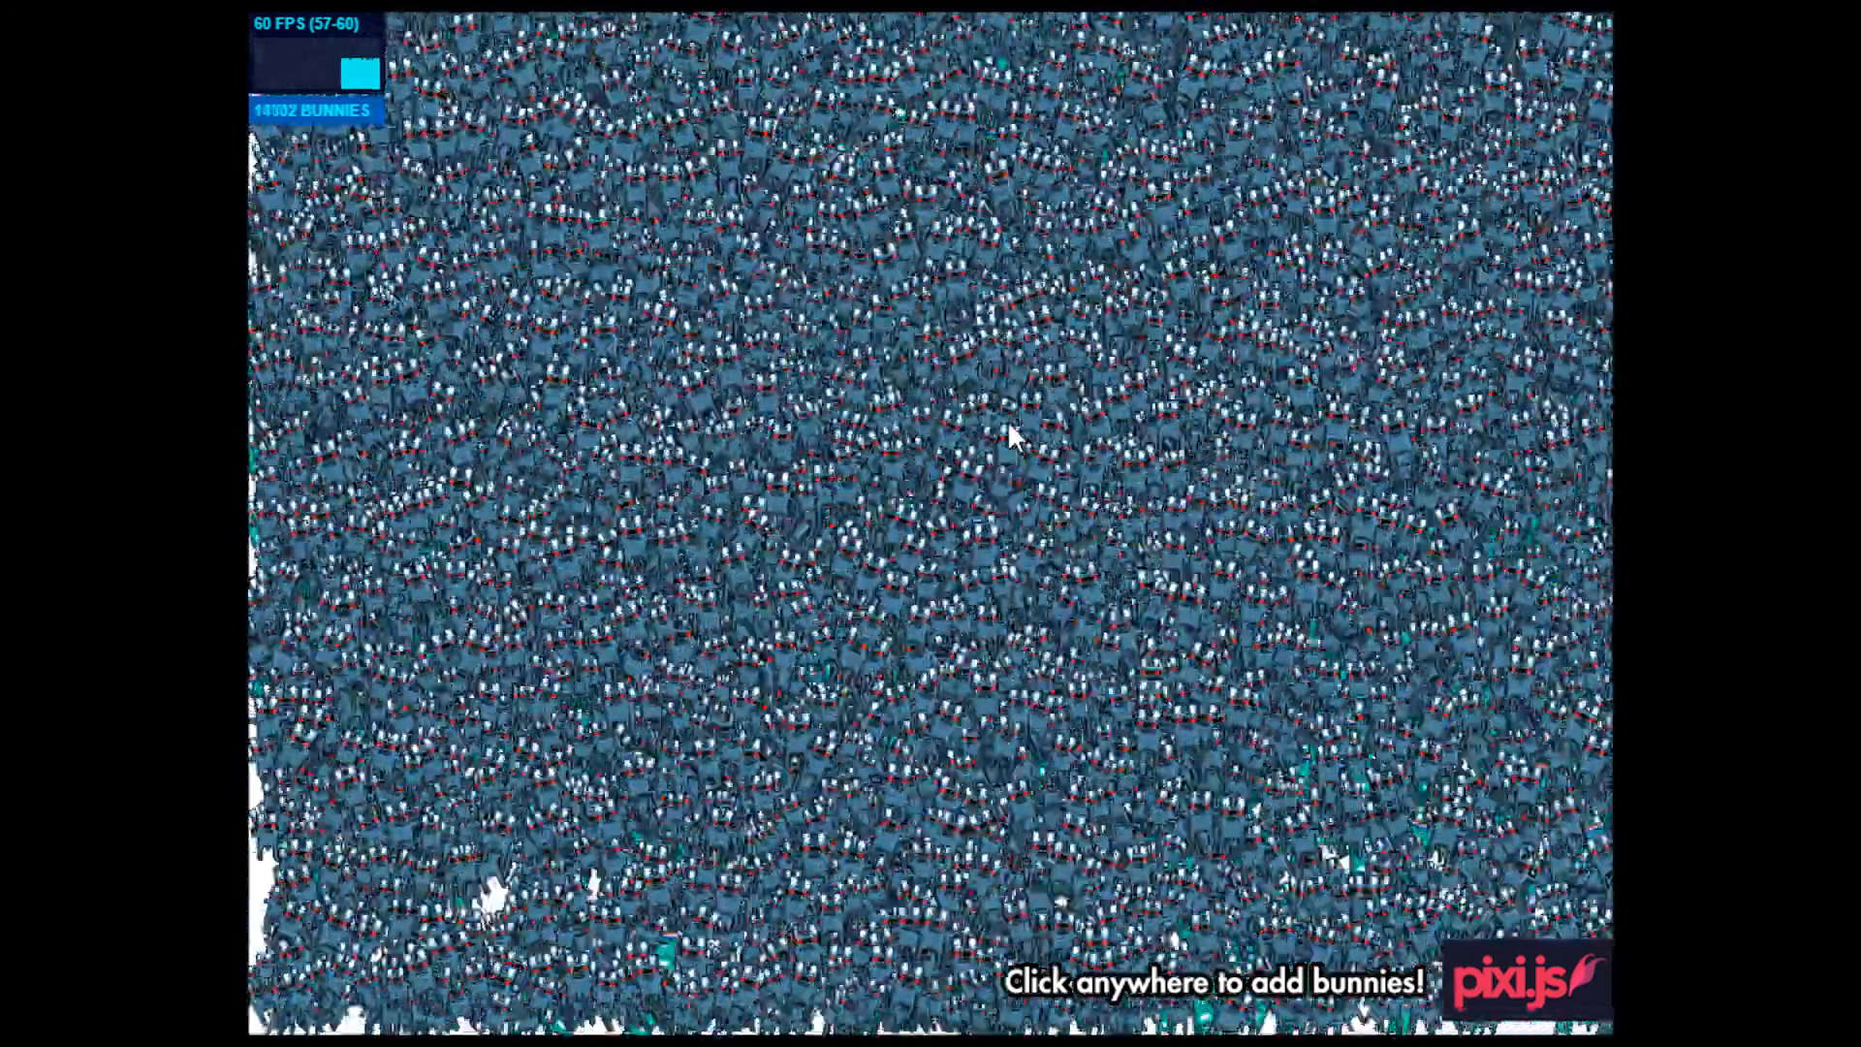
{"action": "left_click", "coordinate": [1011, 436]}
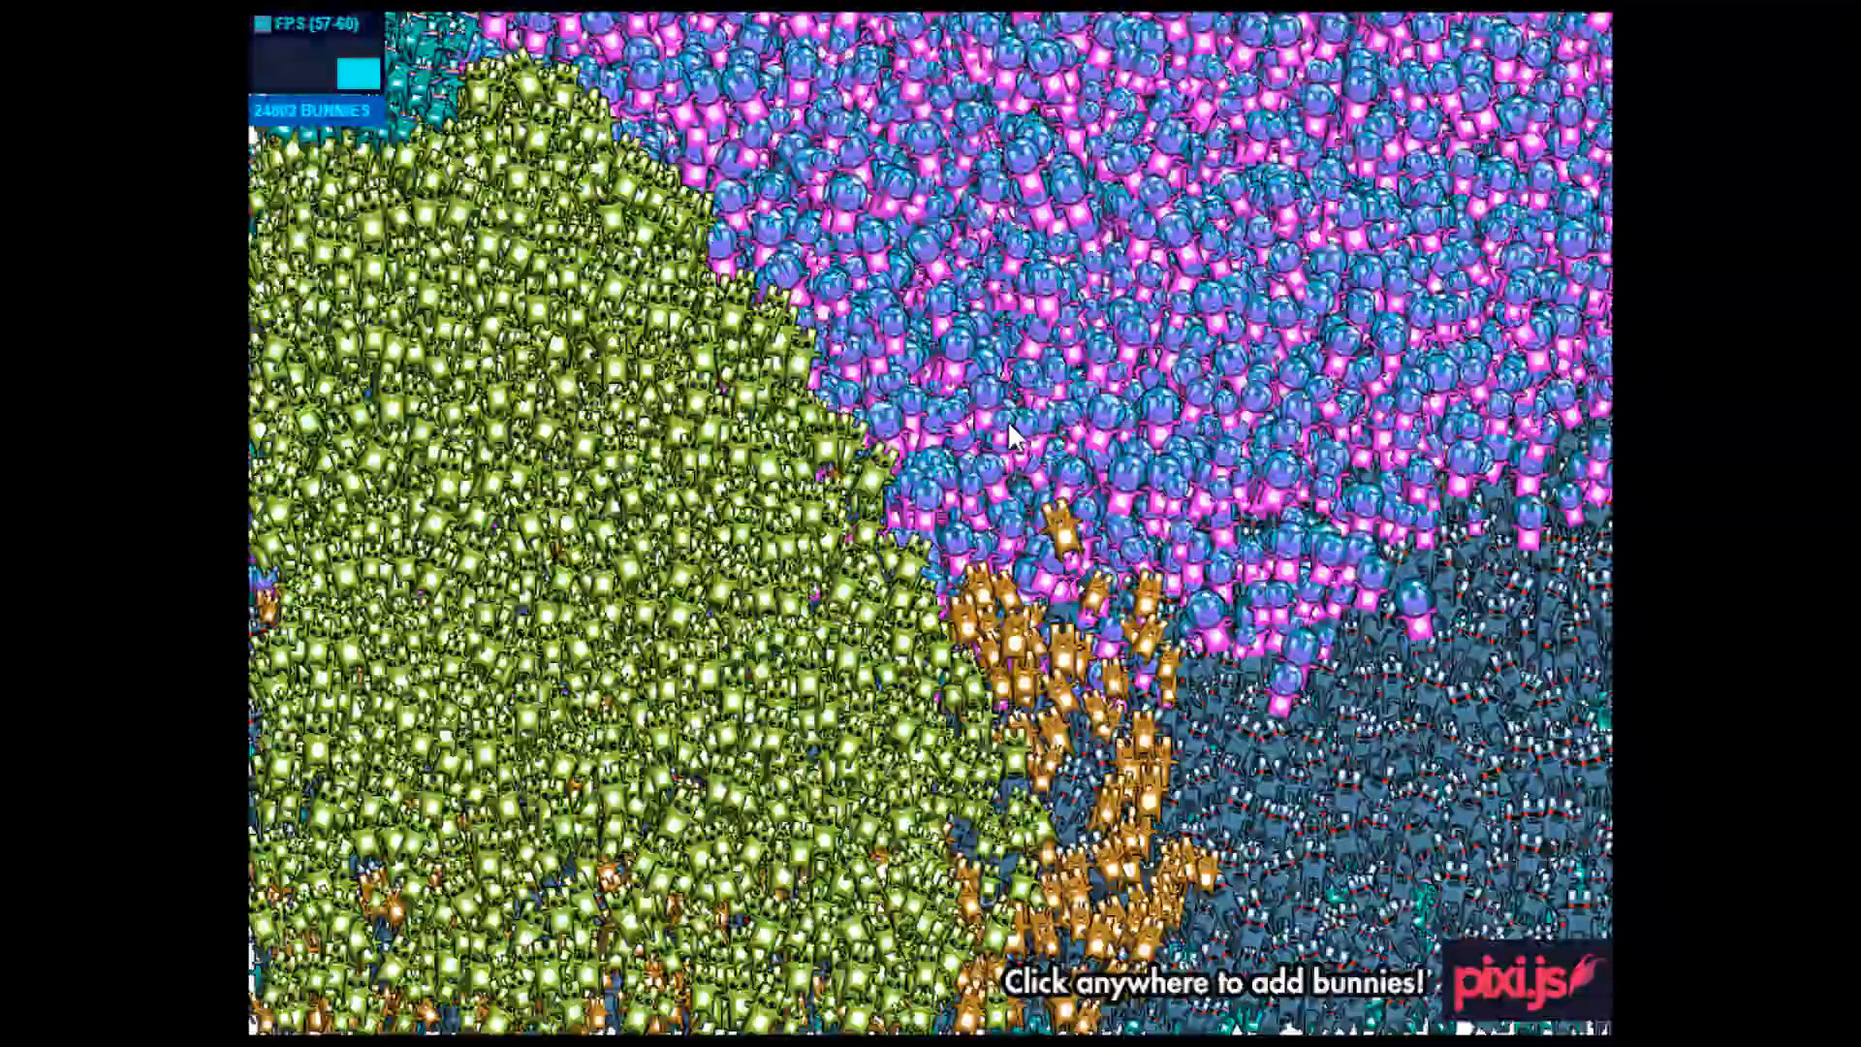
{"action": "left_click", "coordinate": [1012, 437]}
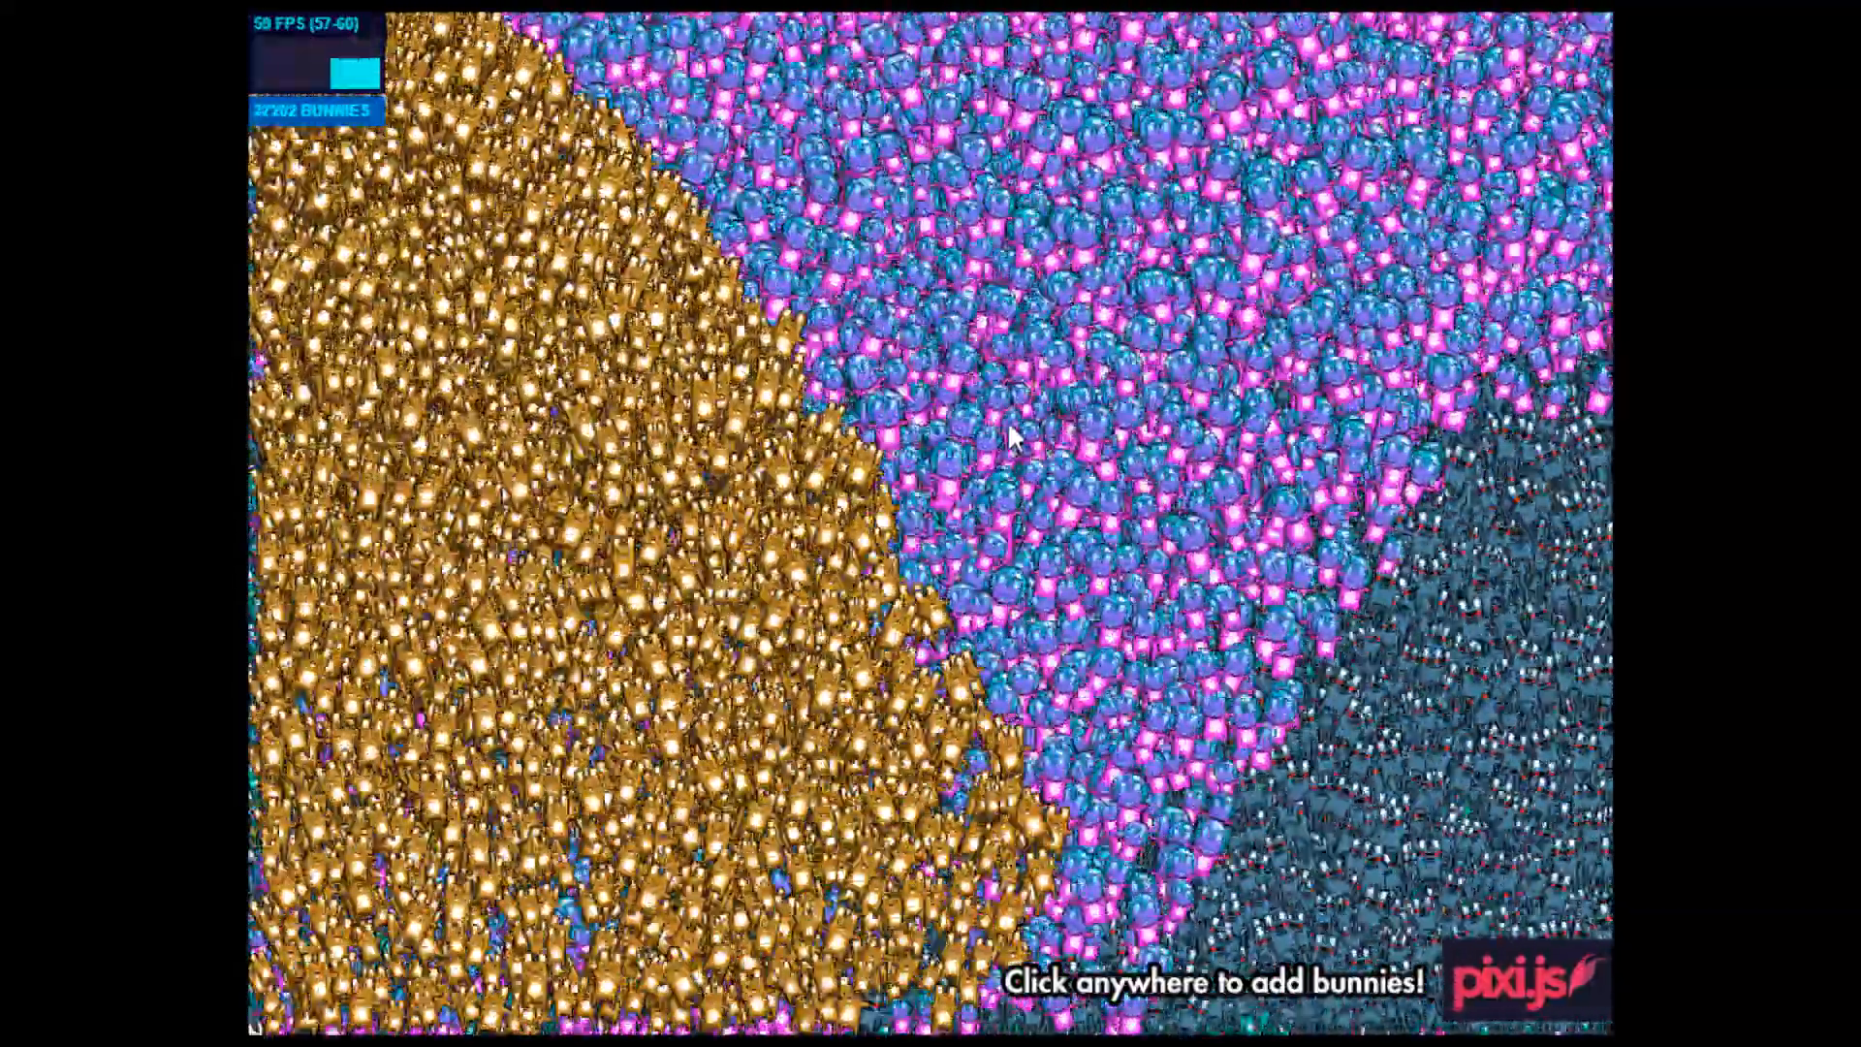
{"action": "left_click", "coordinate": [1012, 438]}
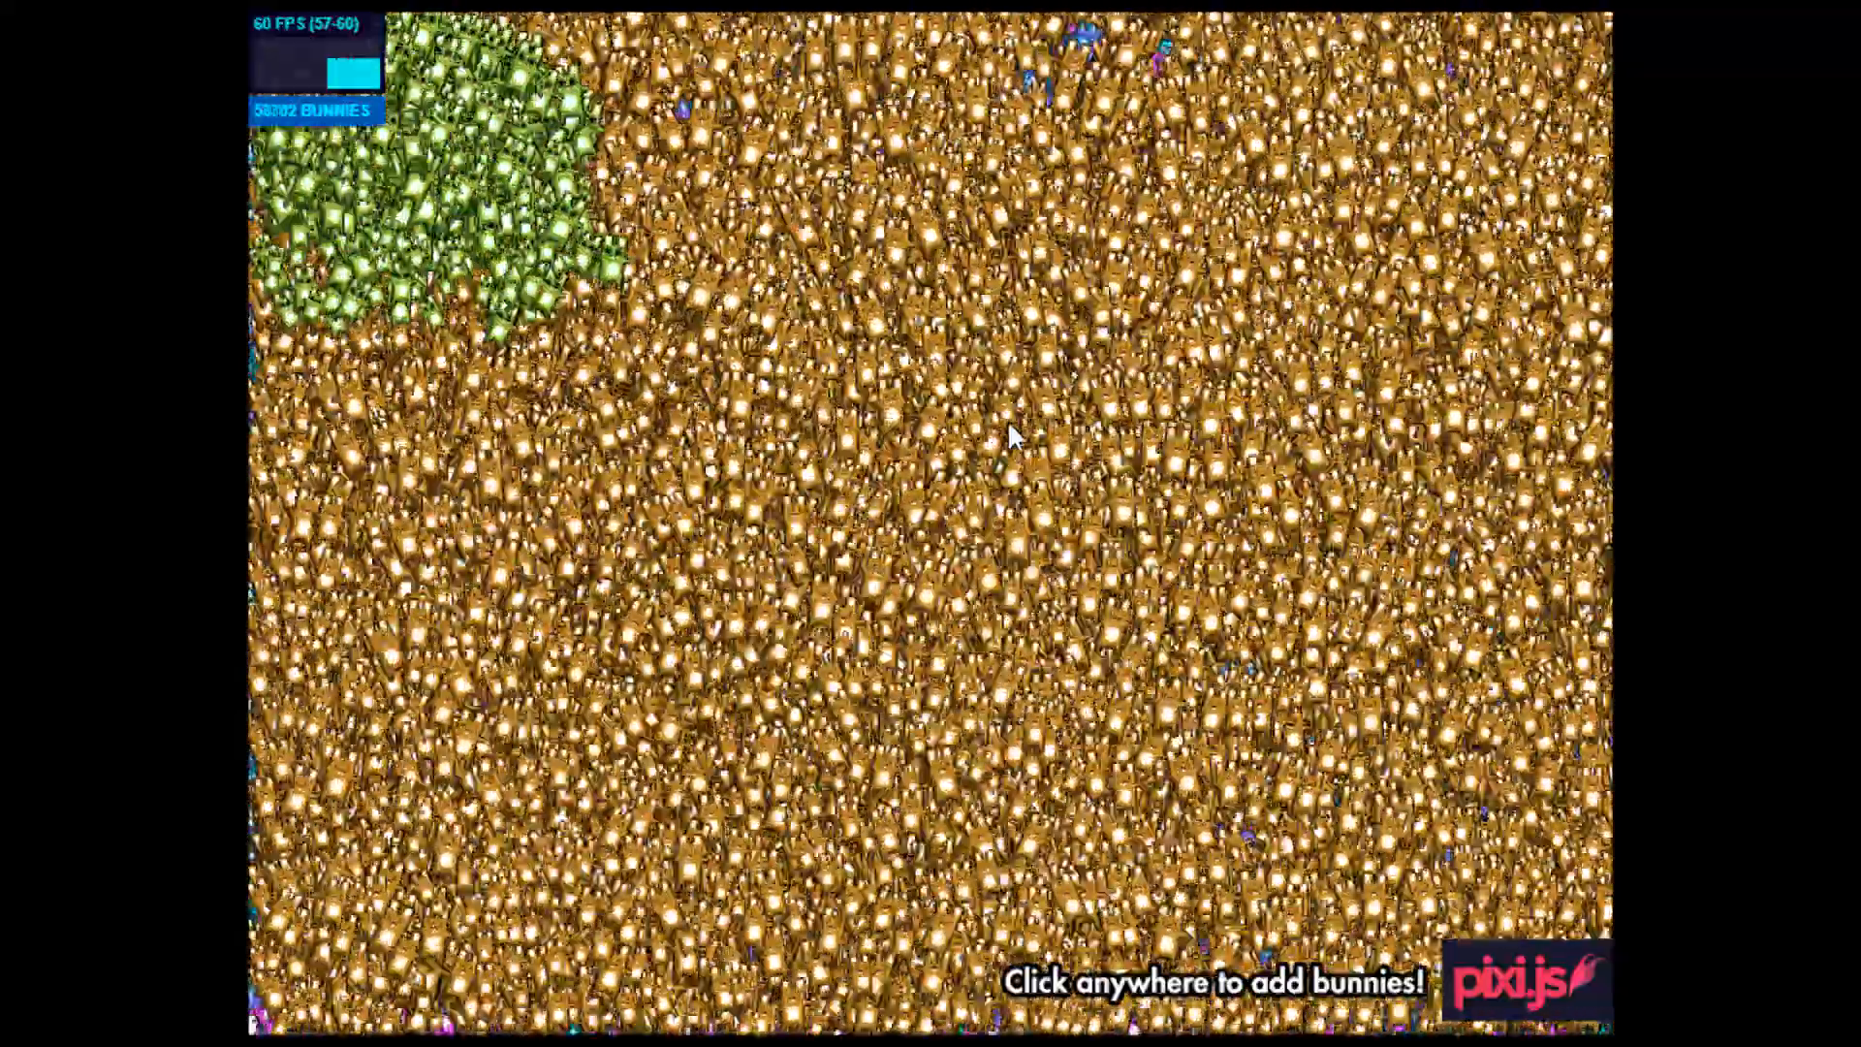
{"action": "left_click", "coordinate": [1013, 437]}
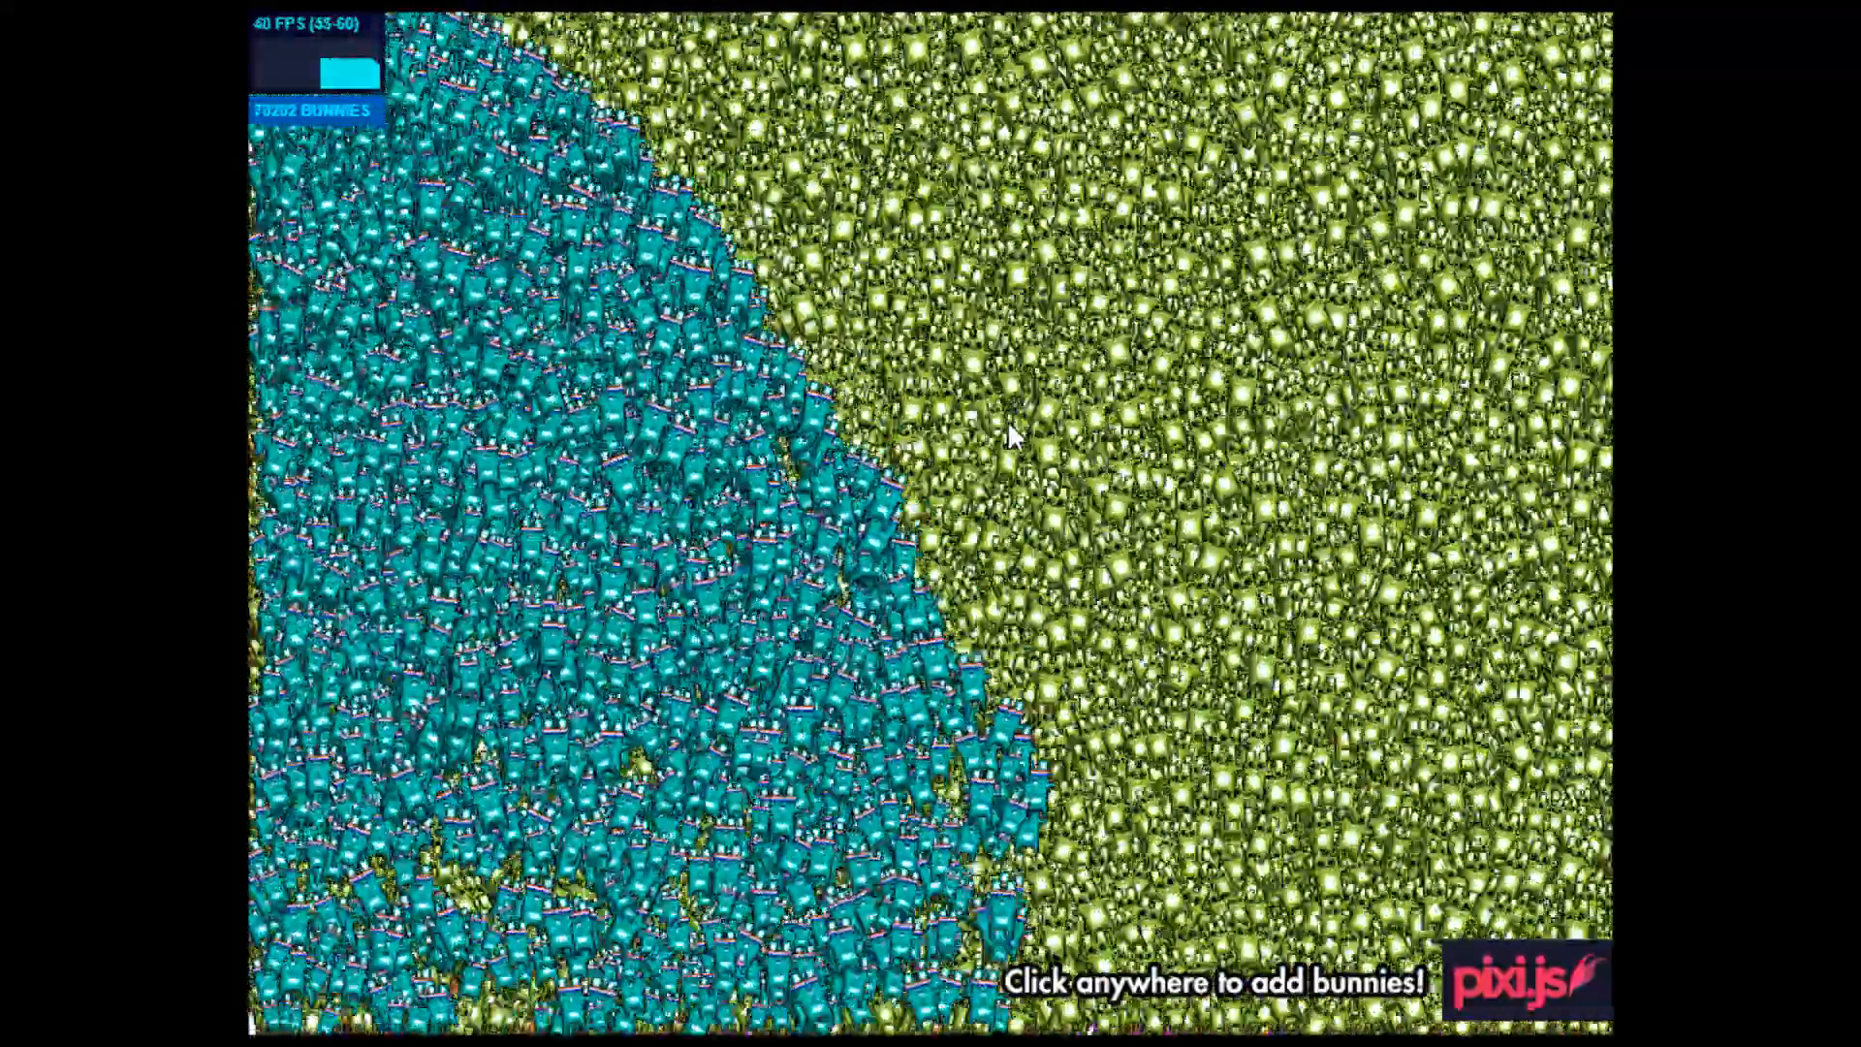
{"action": "left_click", "coordinate": [1010, 436]}
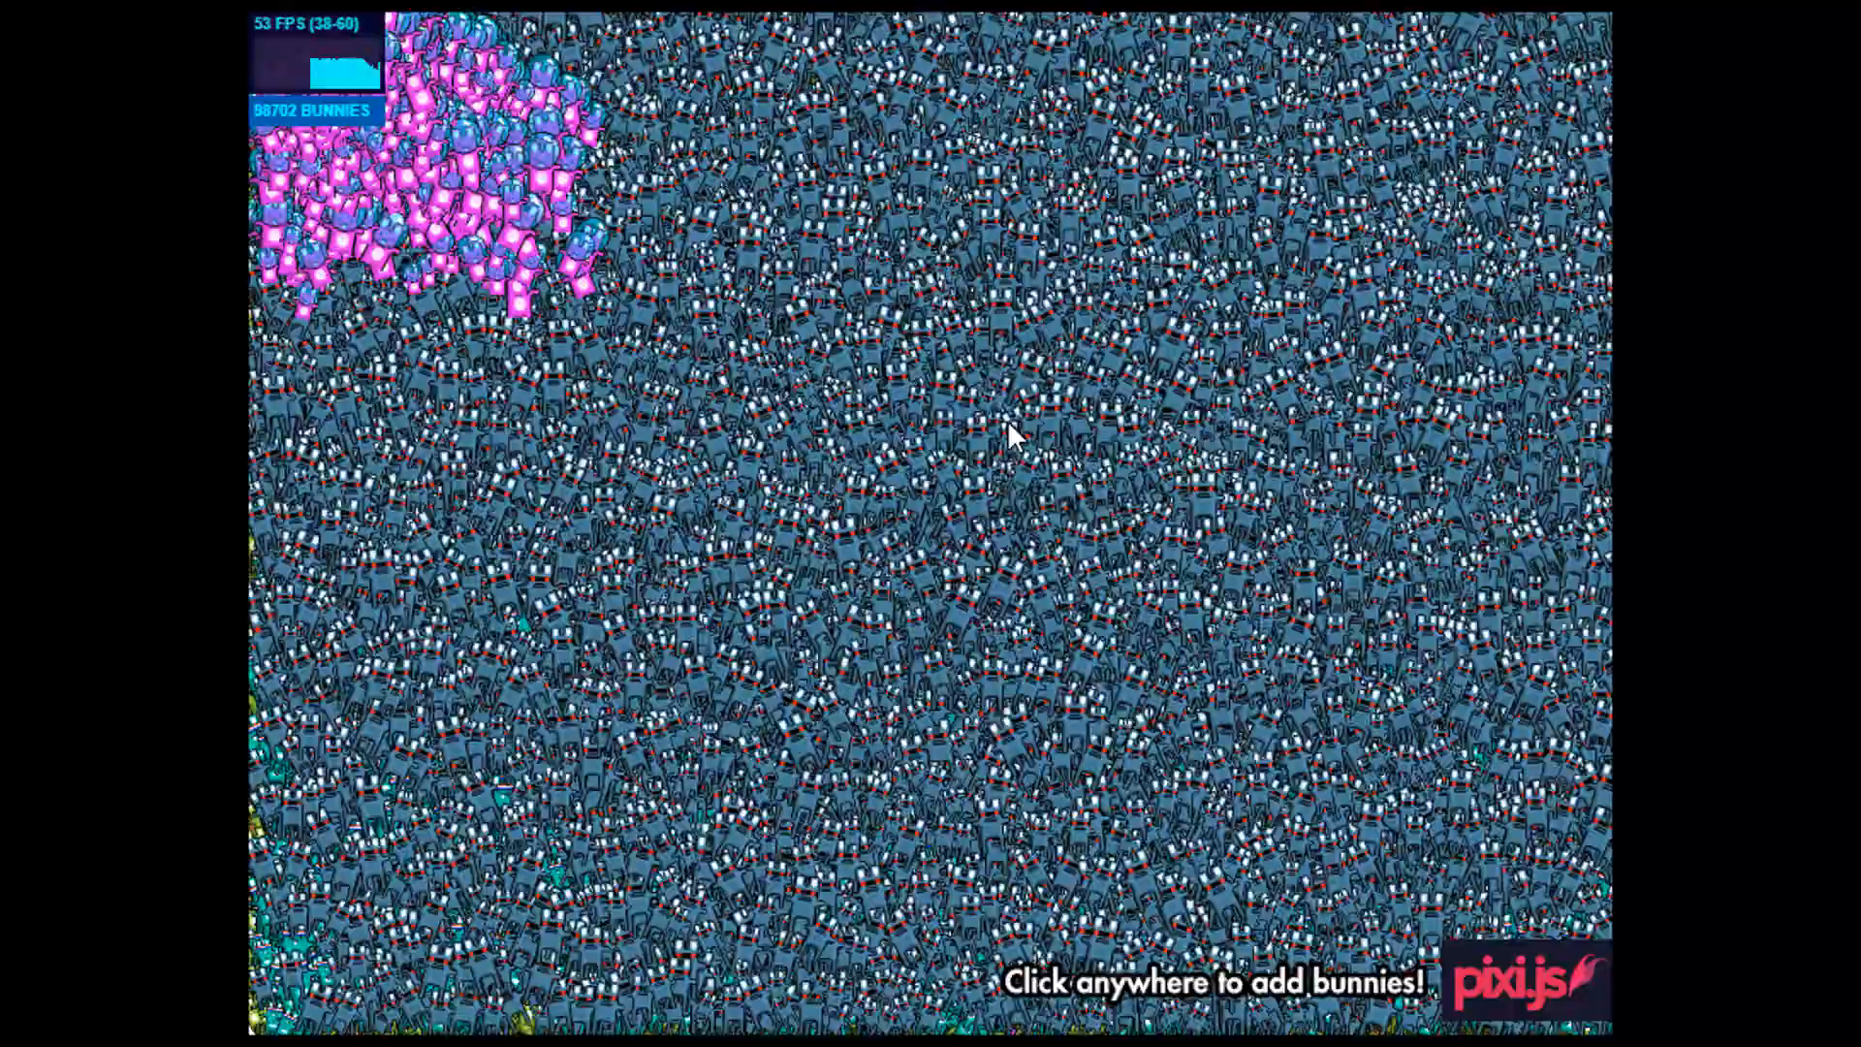
{"action": "left_click", "coordinate": [1008, 432]}
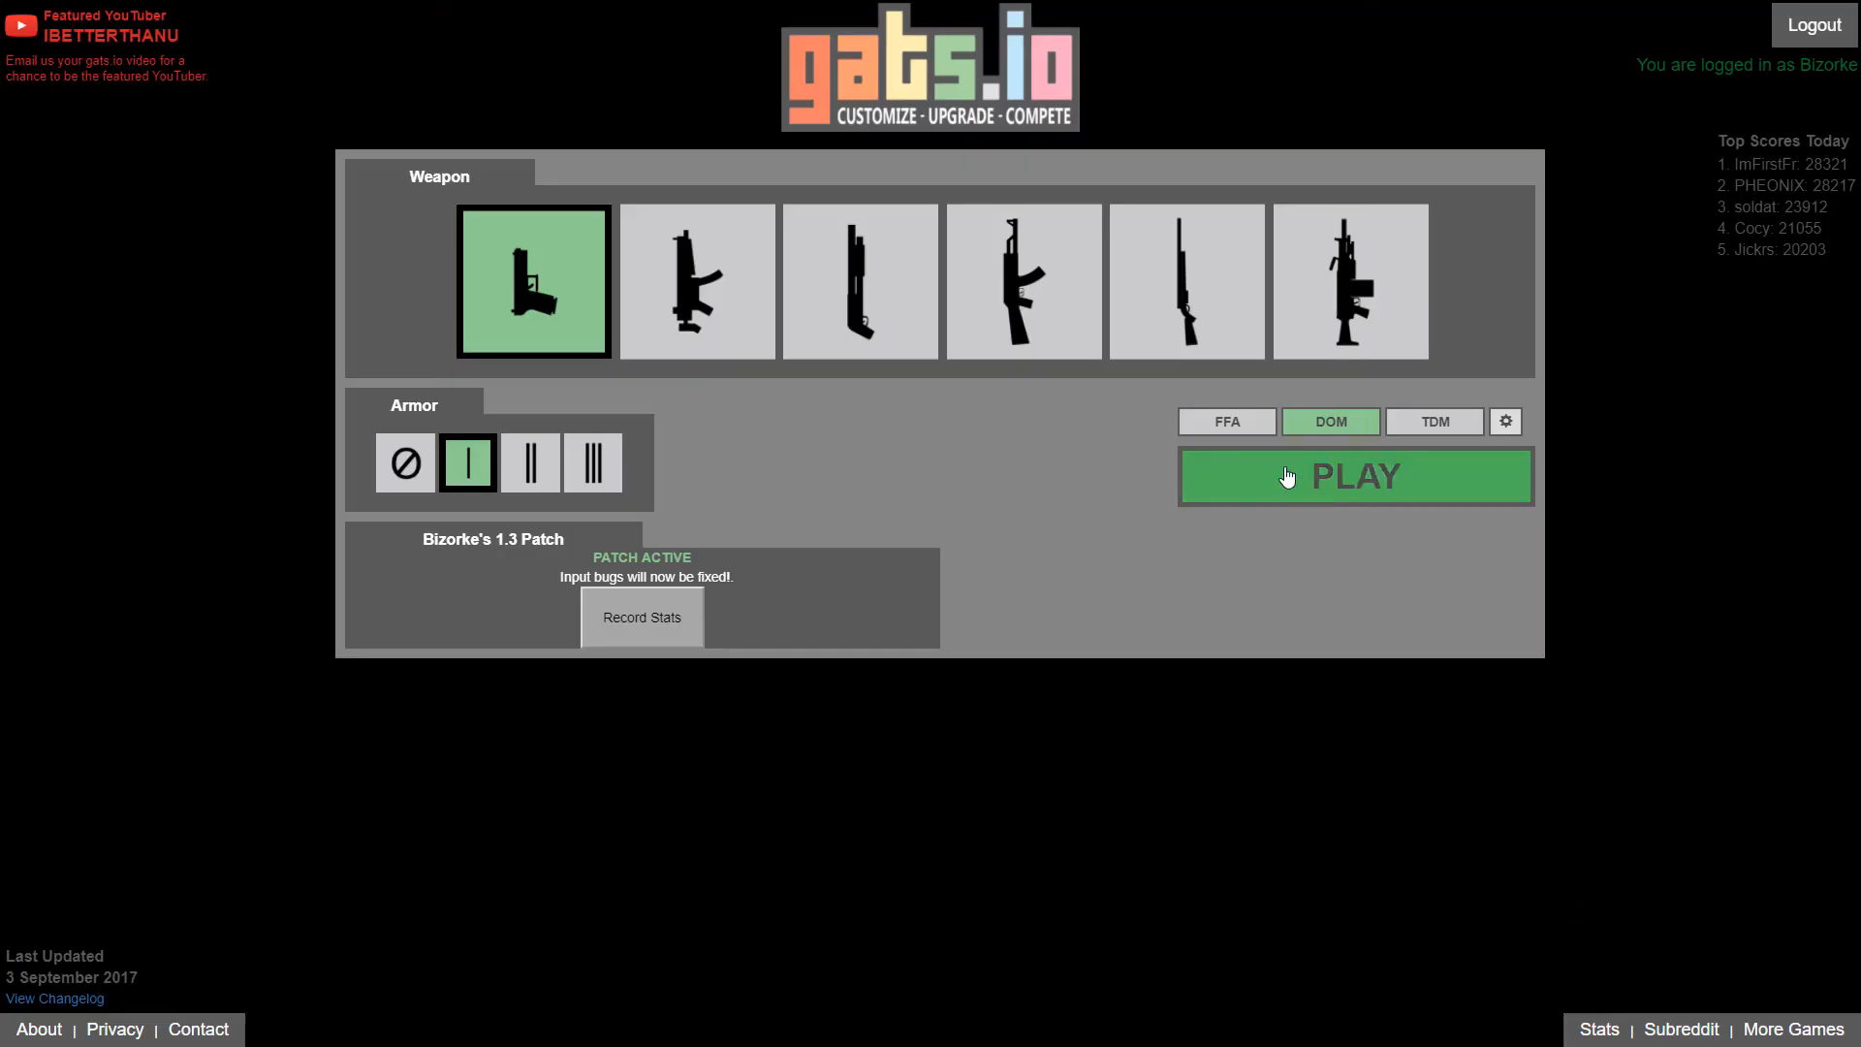
Step: Start a new gats.io DOM match with the pistol loadout
{"action": "left_click", "coordinate": [1354, 477]}
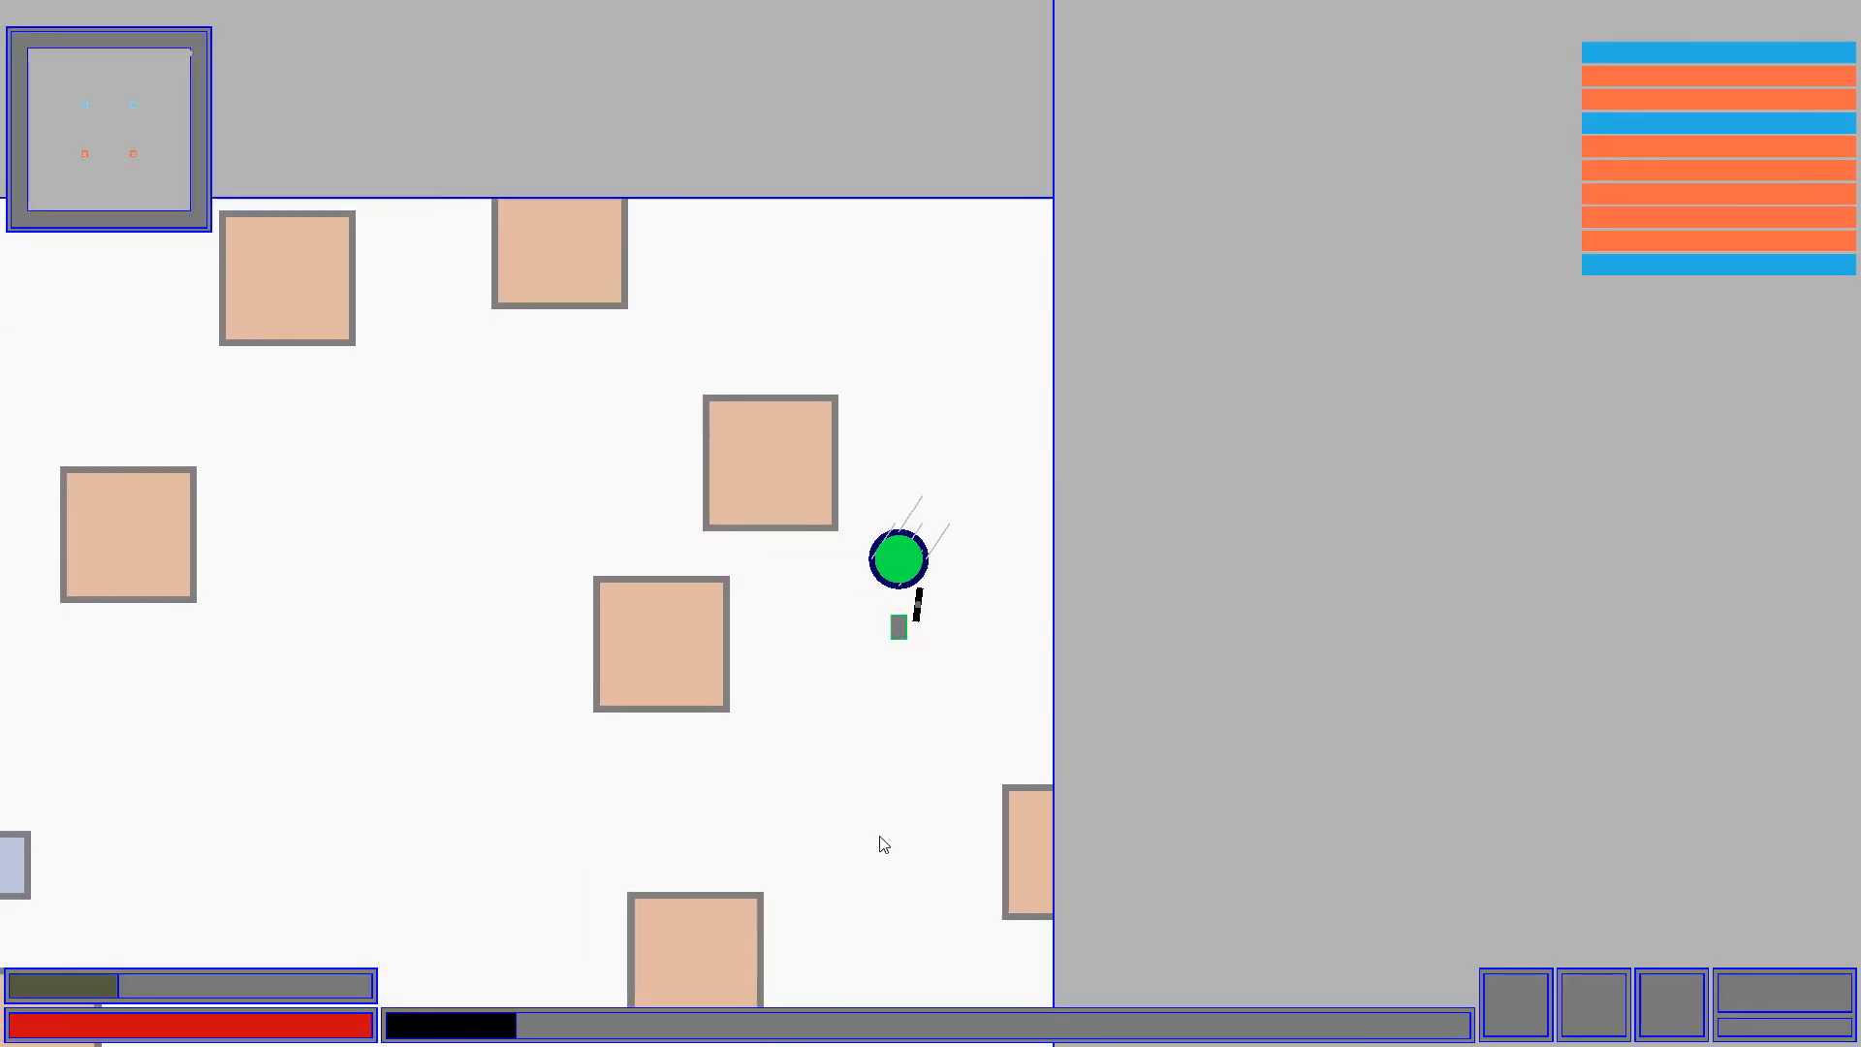